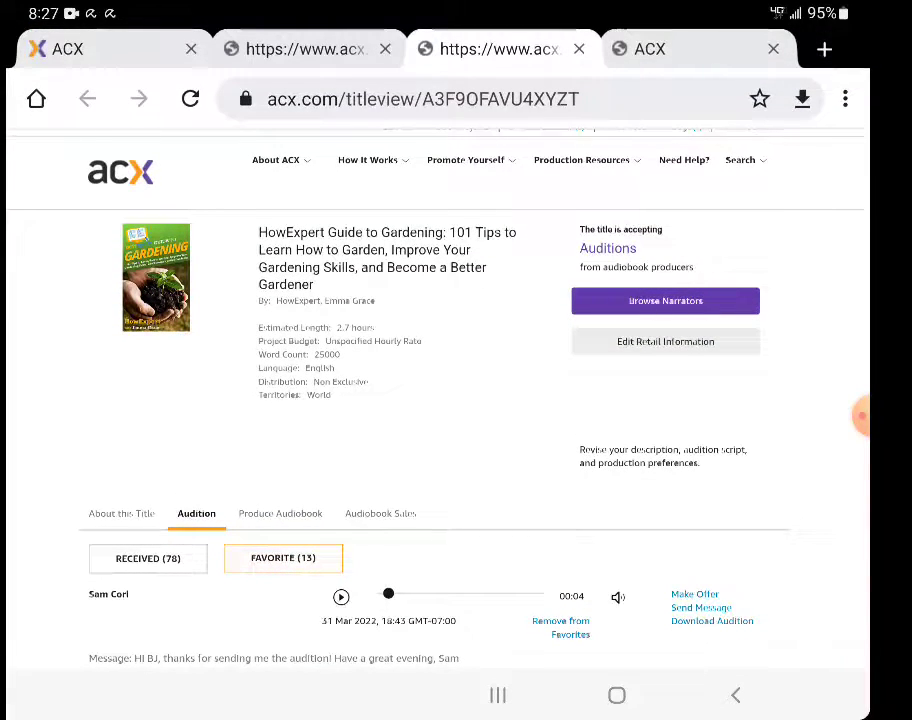
Start an offer to the favourited narrator for the gardening audiobook.
scroll("down", 3)
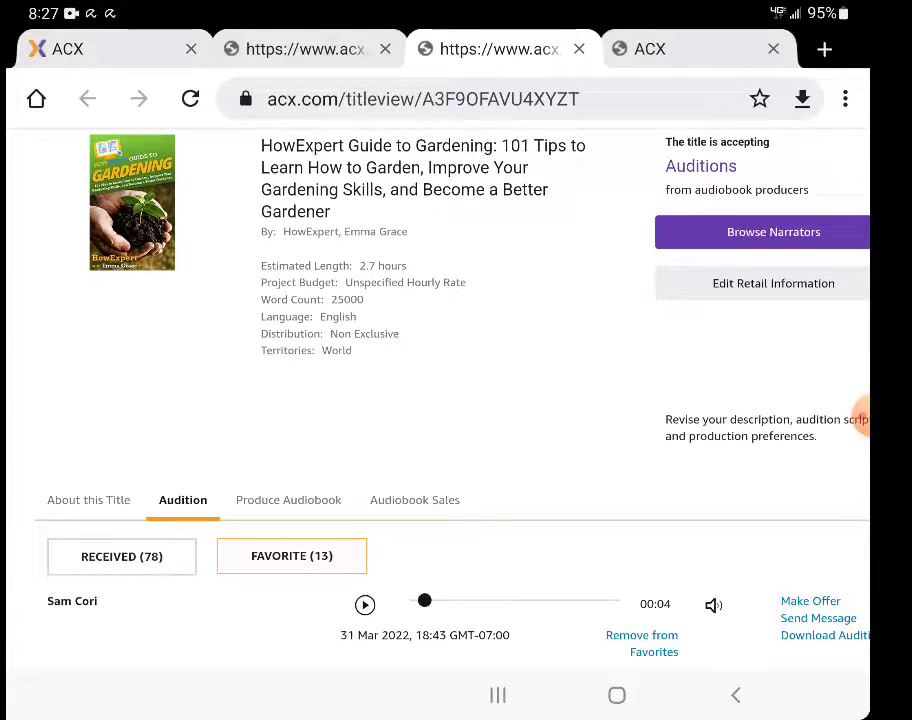
left_click(365, 605)
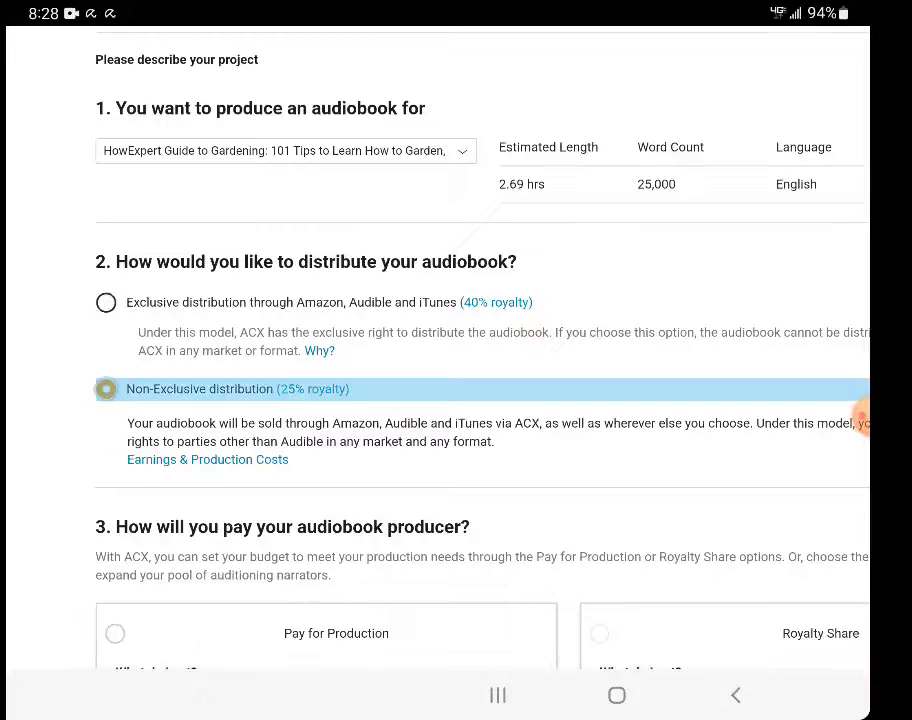
Choose Non-Exclusive distribution and Pay for Production, ready to enter the hourly rate.
left_click(106, 389)
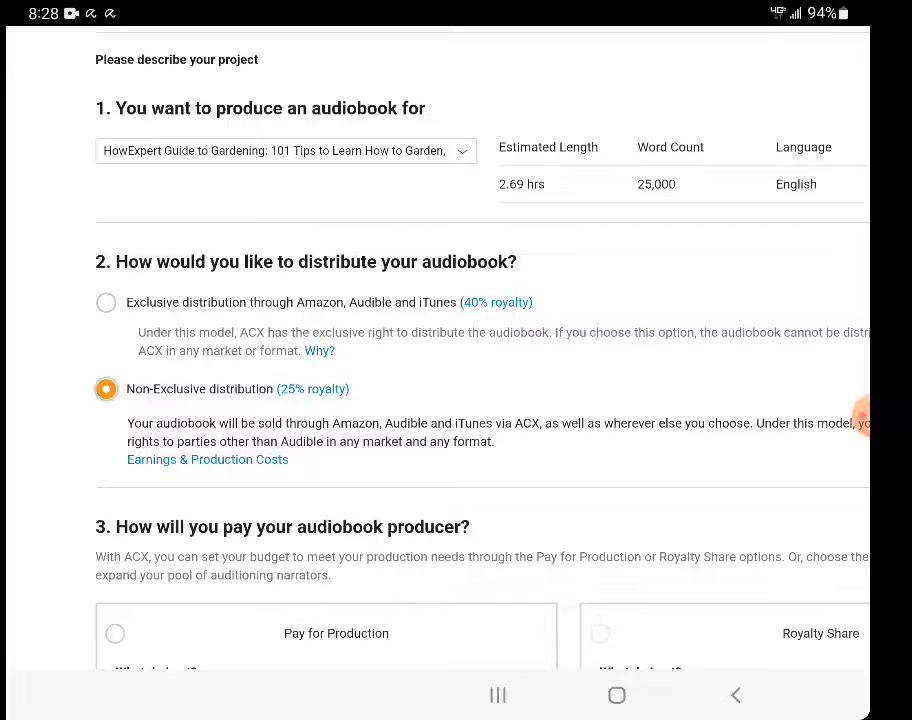
scroll("down", 3)
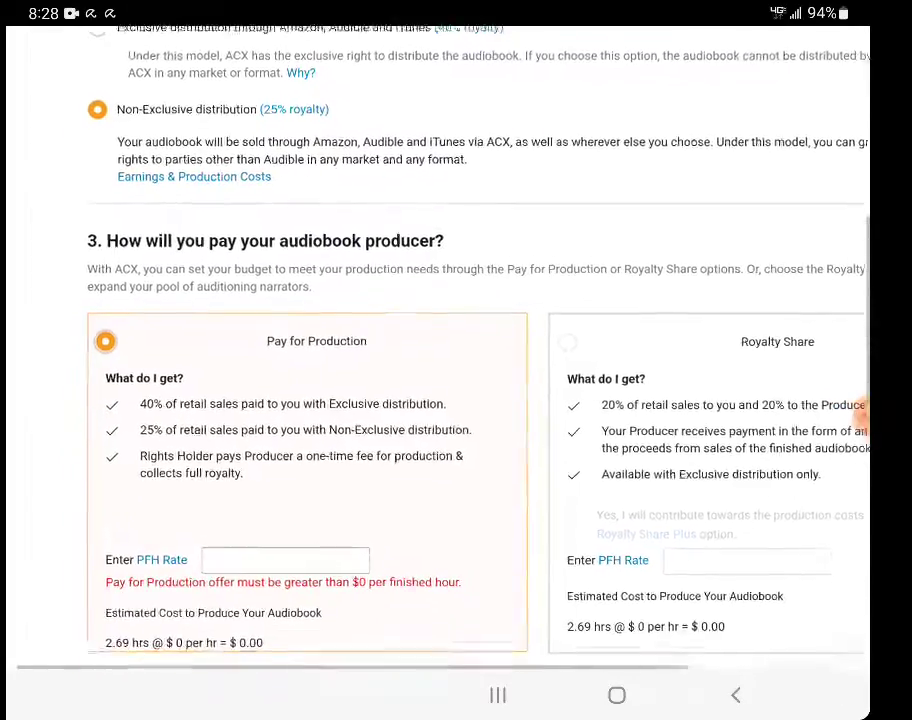
left_click(285, 559)
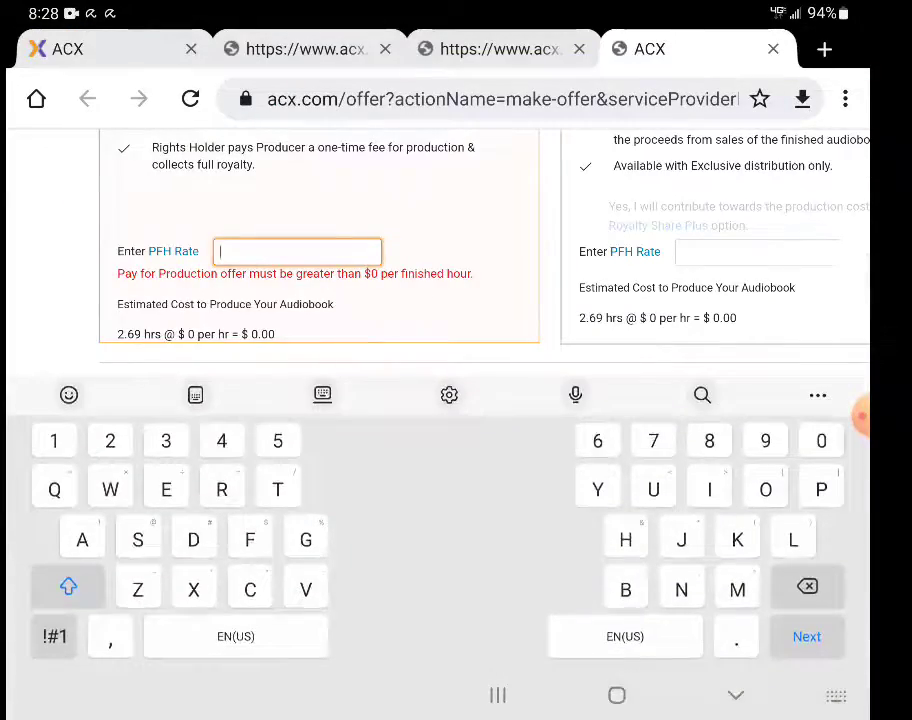
Enter a $50 per-finished-hour rate and reopen the narrator offer form.
type("50")
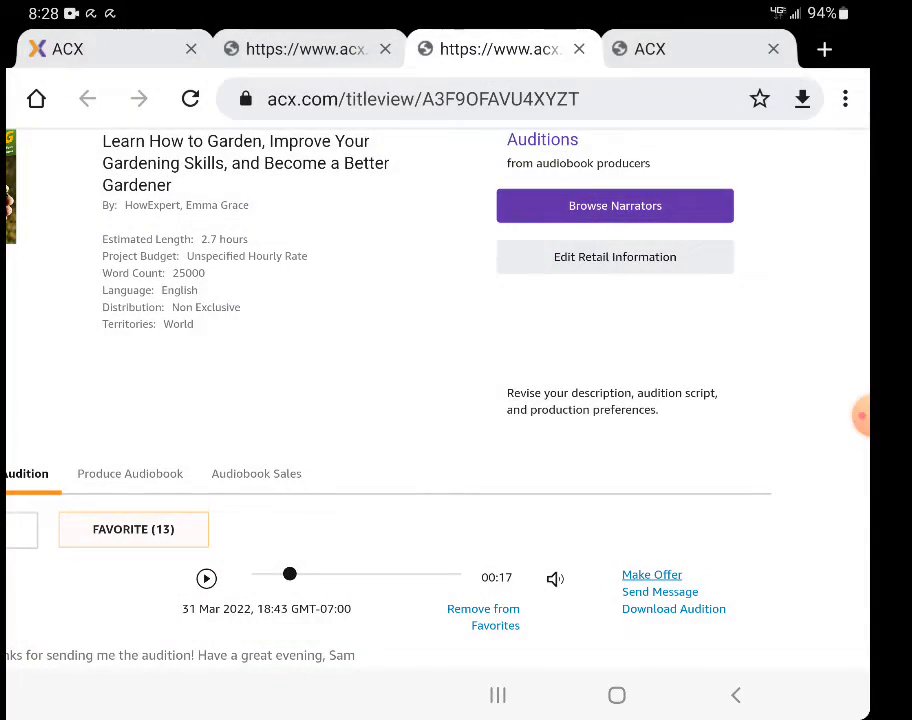
left_click(651, 574)
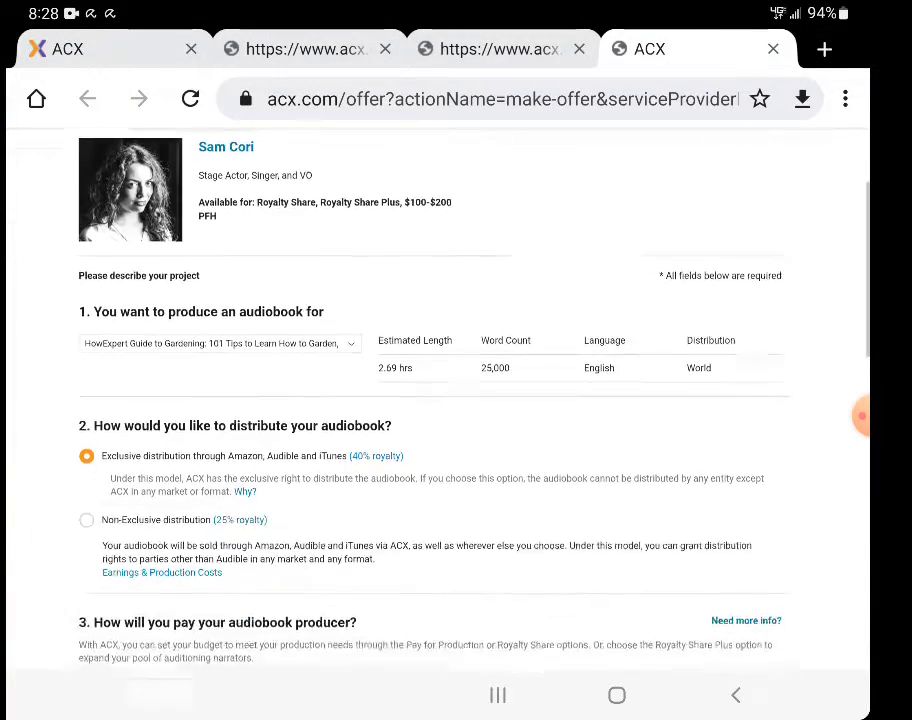
Set the 15-minute checkpoint date to 04/15/2022.
left_click(87, 239)
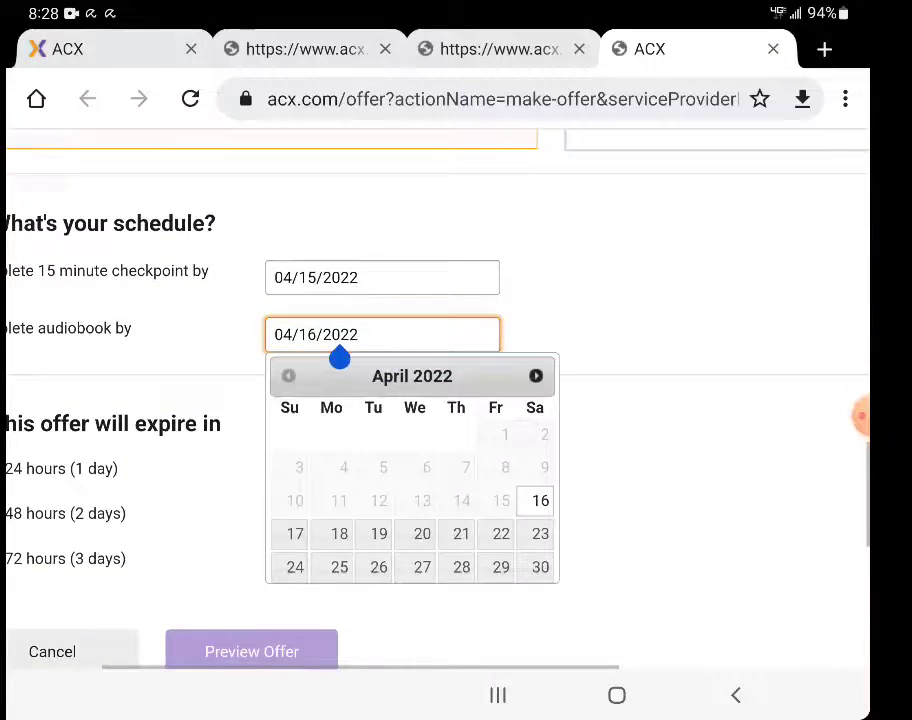
left_click(381, 334)
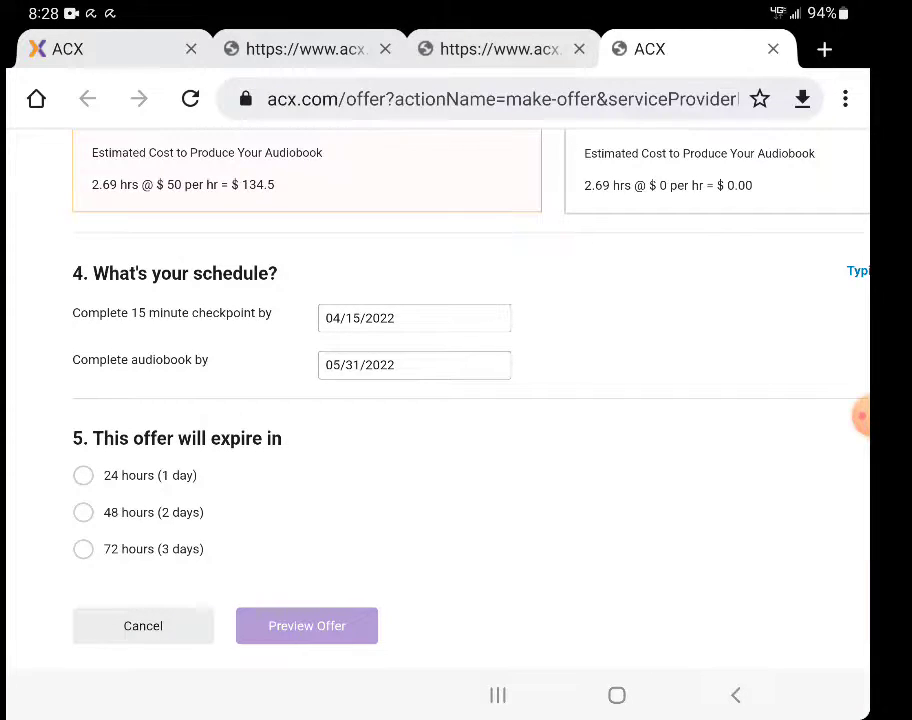
Set the offer to expire in 24 hours (1 day).
left_click(83, 475)
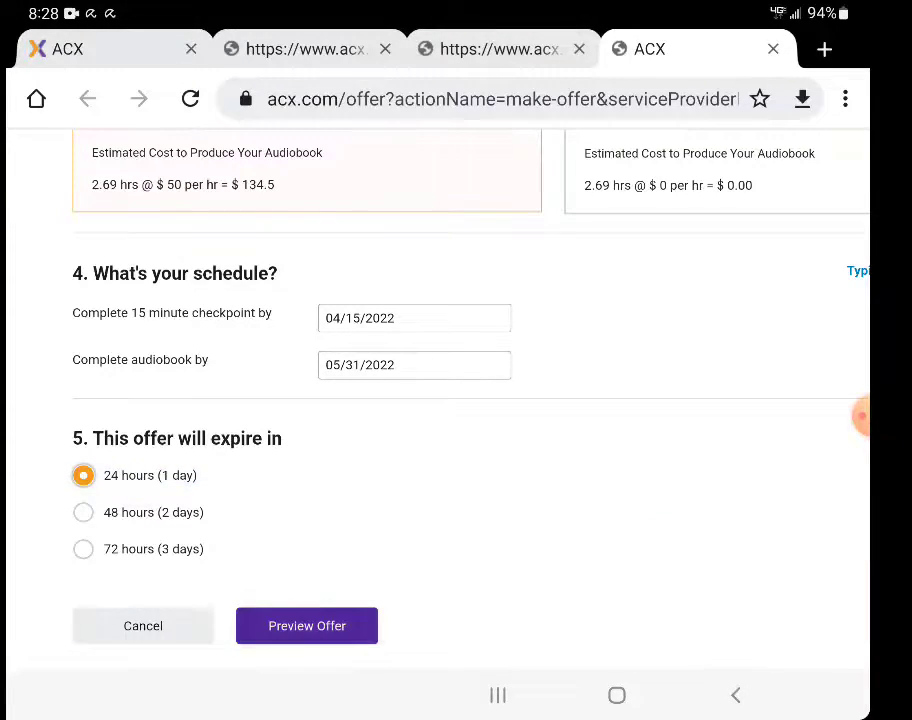
Preview the completed gardening guide offer and scroll through its summary.
left_click(306, 625)
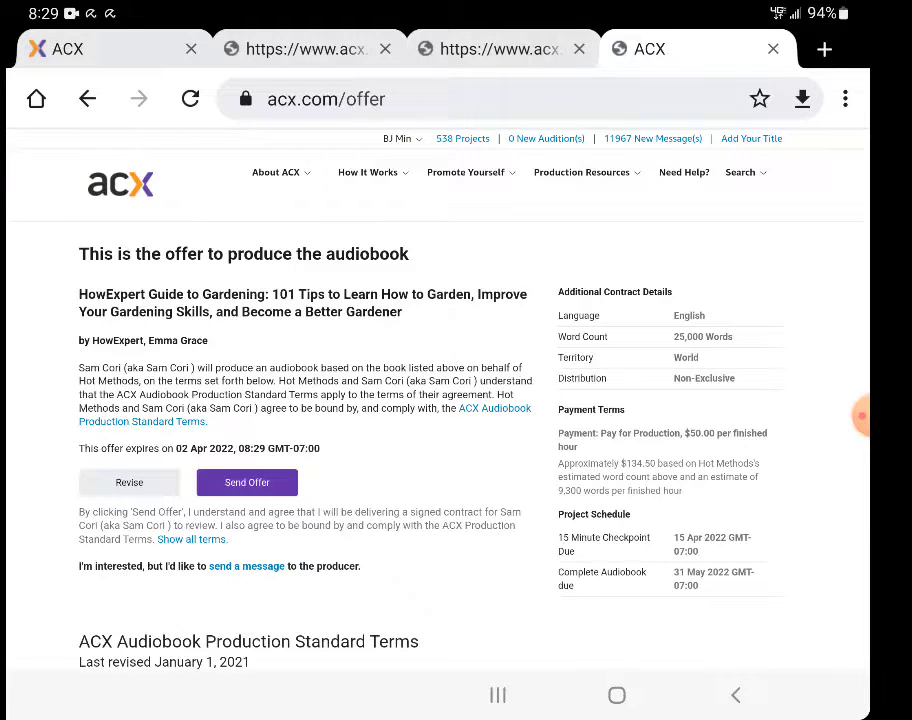
scroll("down", 3)
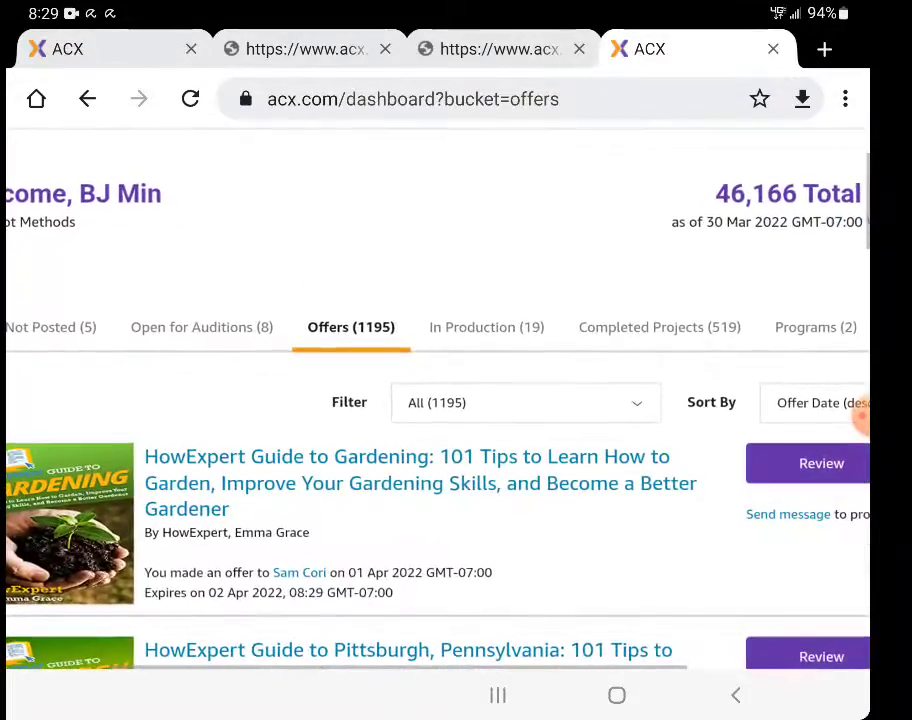
scroll("down", 3)
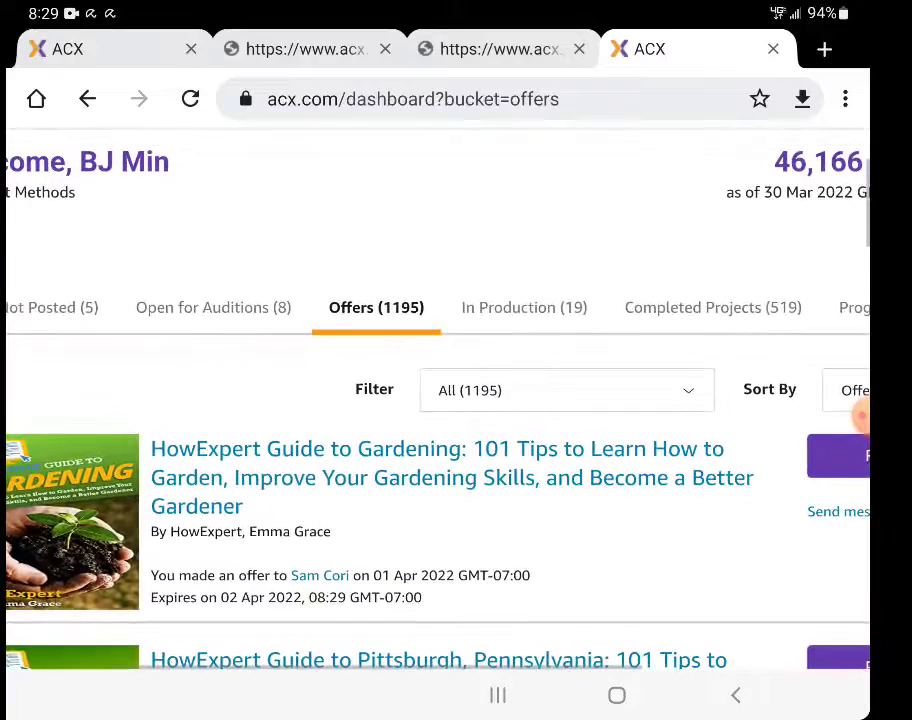
scroll("left", 3)
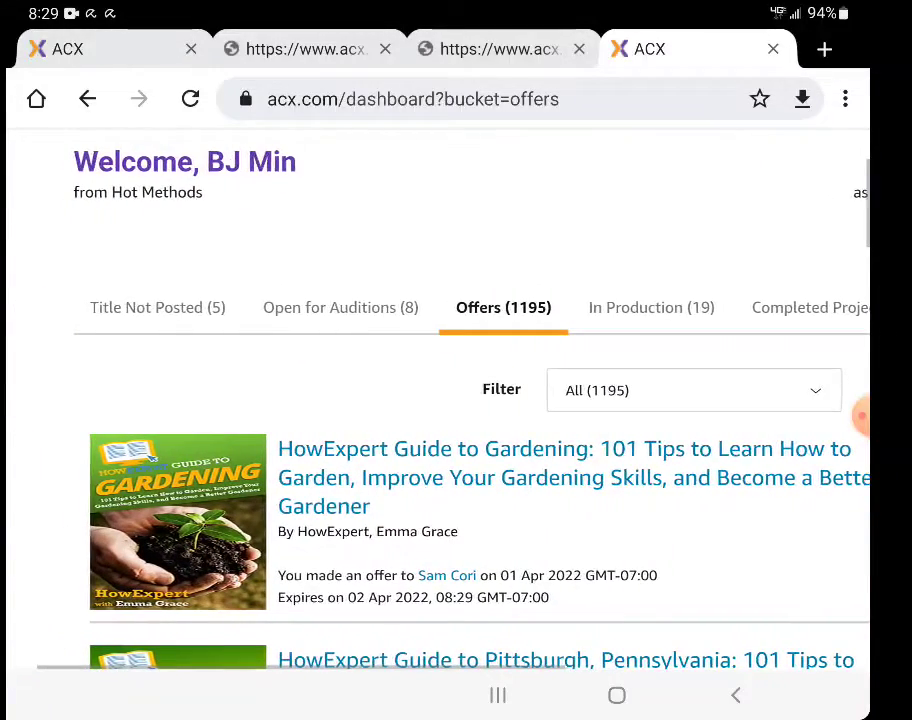
scroll("down", 3)
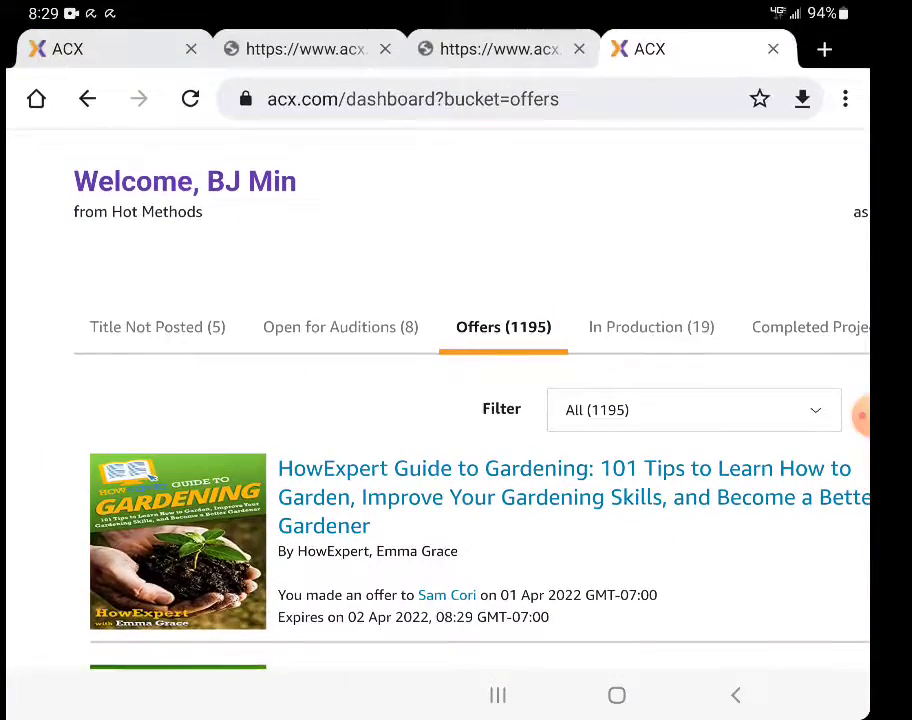